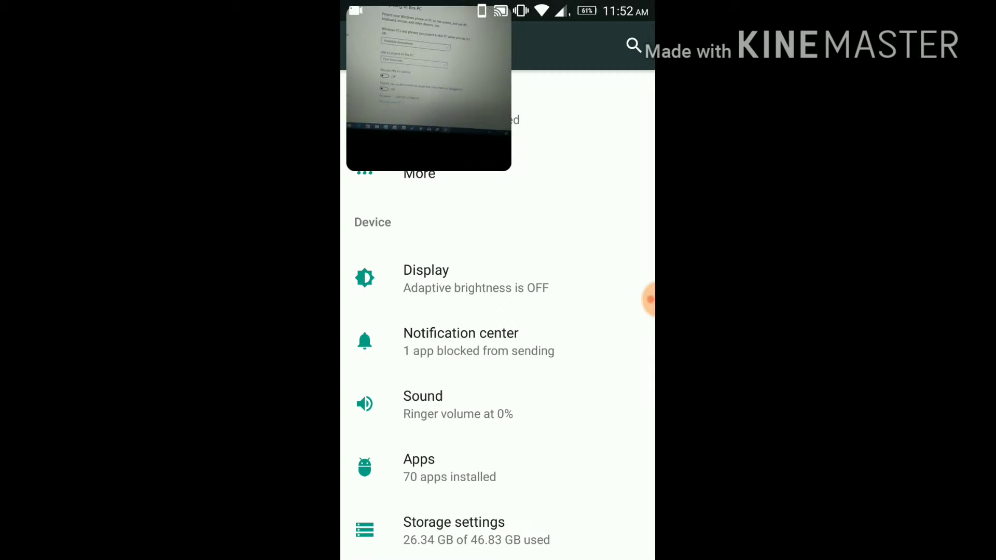
# Step: Go to Display settings and open the Cast screen
pyautogui.click(425, 278)
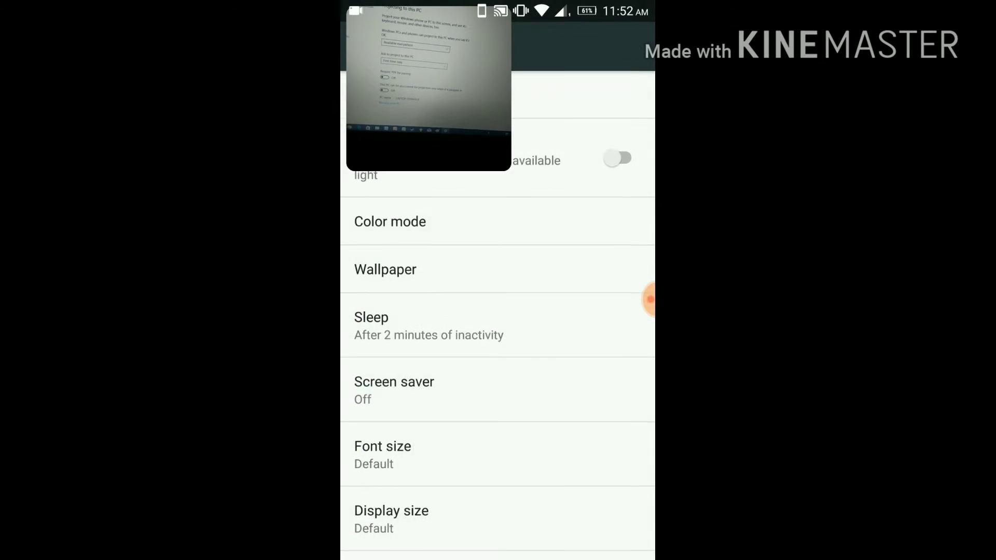
pyautogui.scroll(-3)
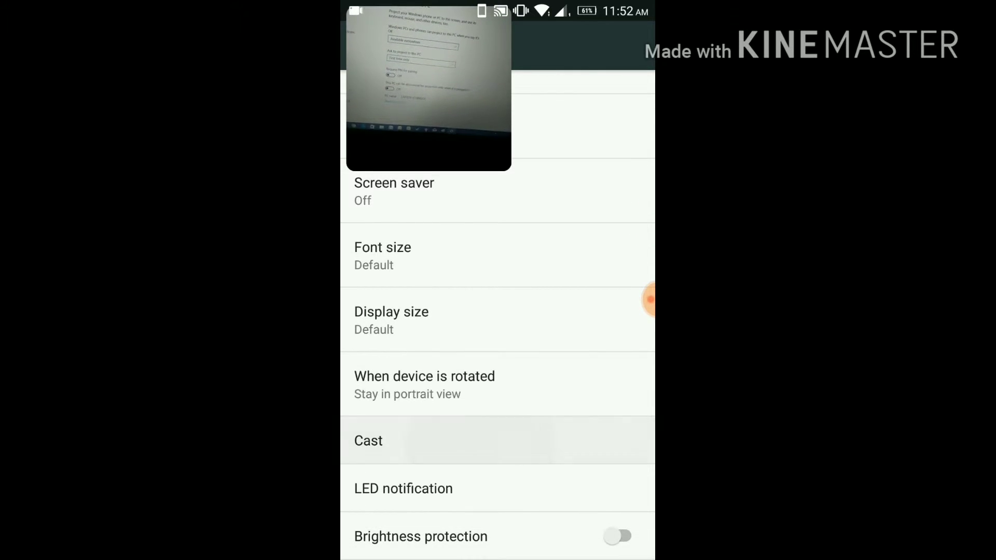
pyautogui.click(368, 441)
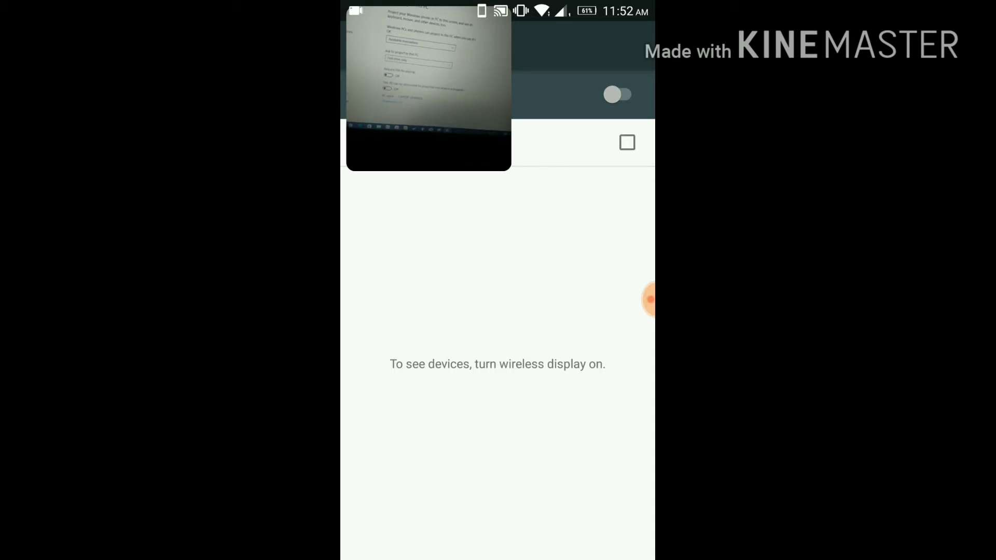
# Step: Enable wireless display and start casting to LAPTOP-J376NGC6
pyautogui.click(620, 94)
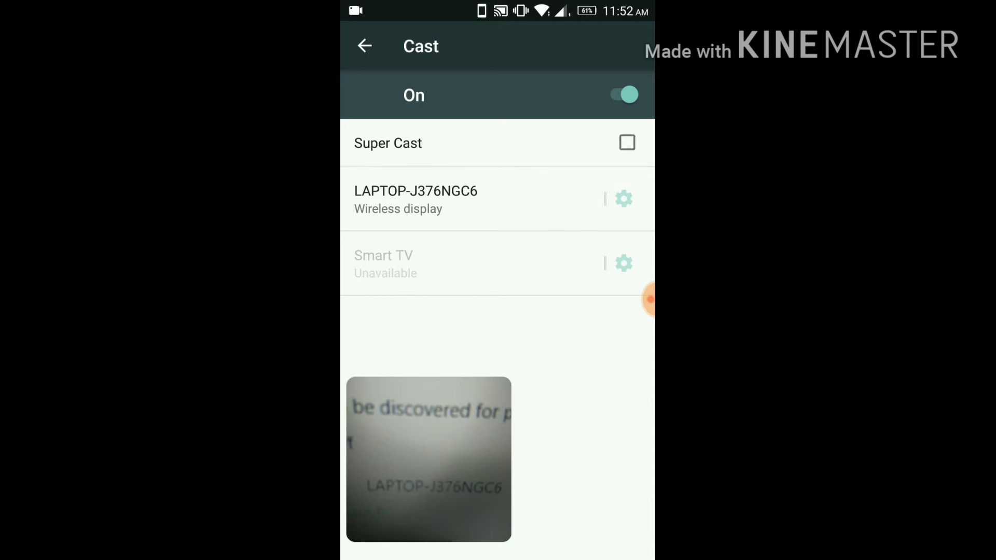
pyautogui.click(416, 199)
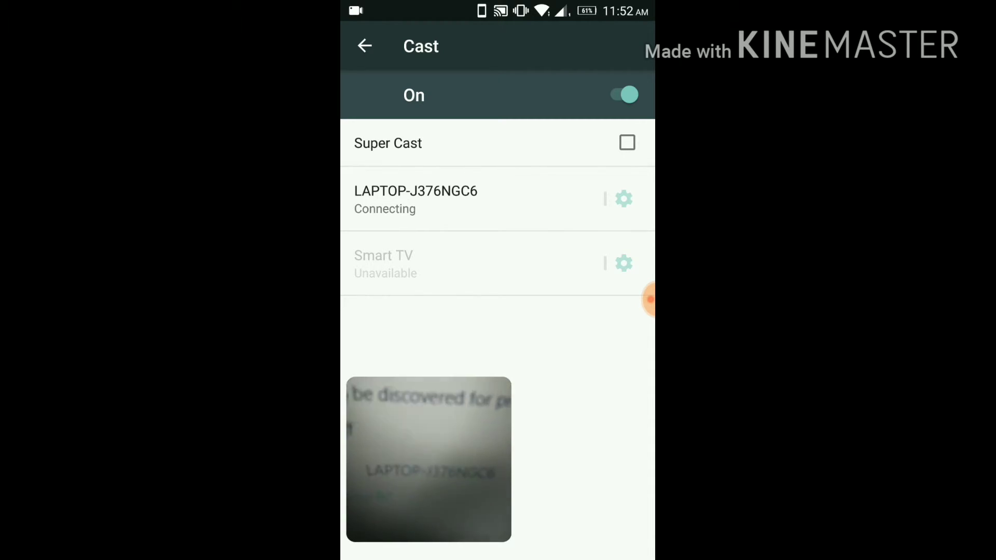